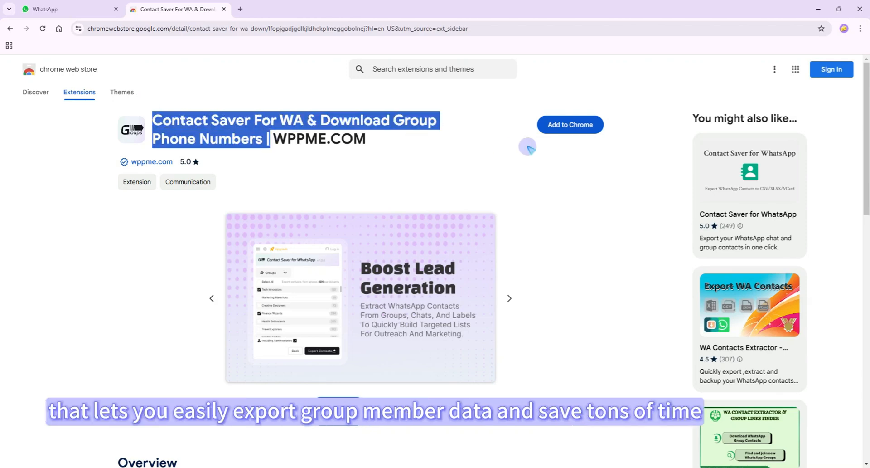
Install the Contact Saver for WA extension from Chrome Web Store and pin it to the toolbar
click(570, 124)
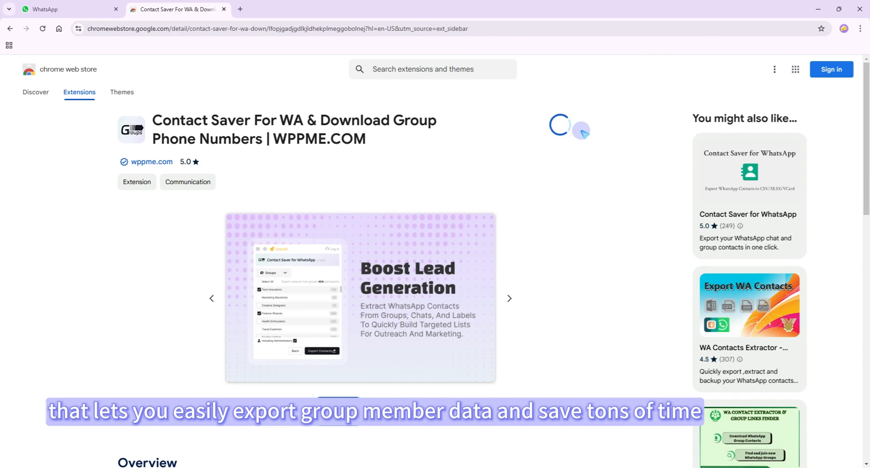
click(819, 28)
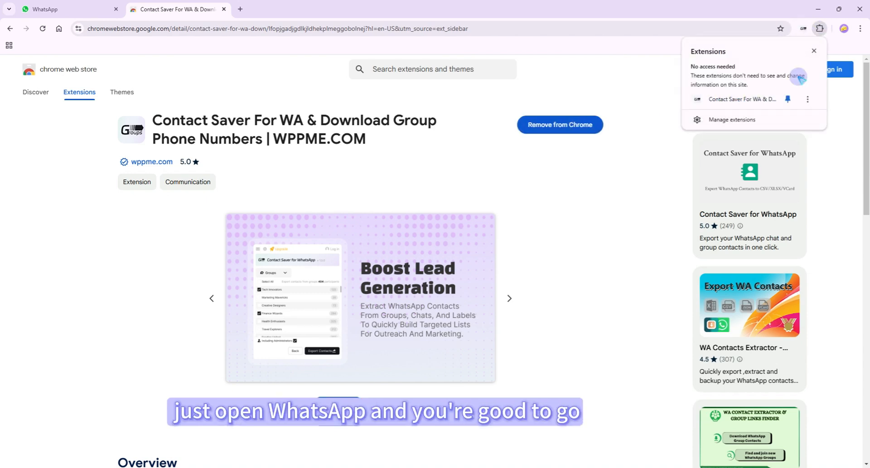
click(60, 10)
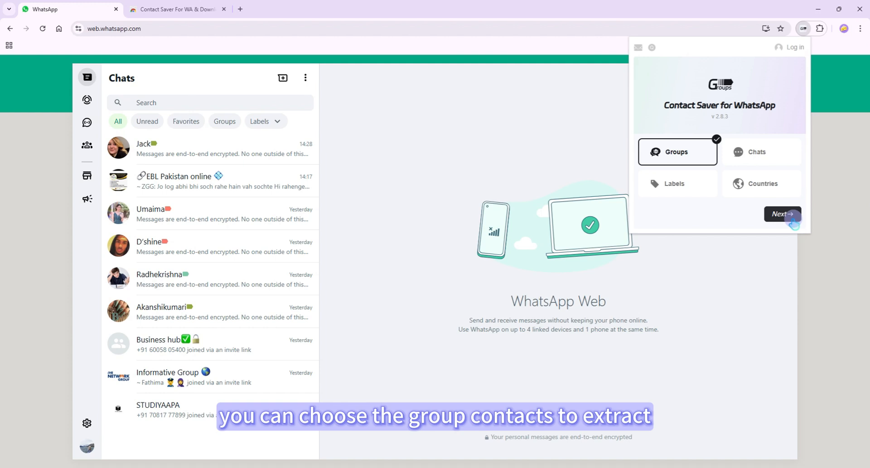
Export members of all groups, administrators included, and view the resulting spreadsheet
click(783, 214)
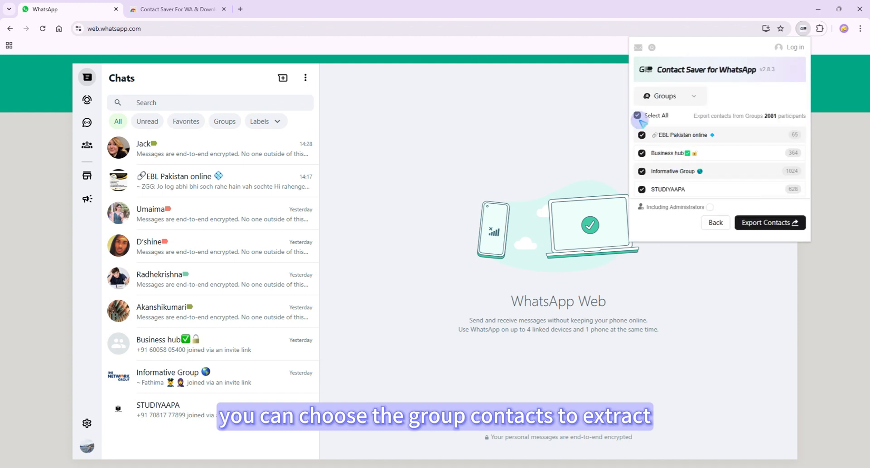
click(710, 206)
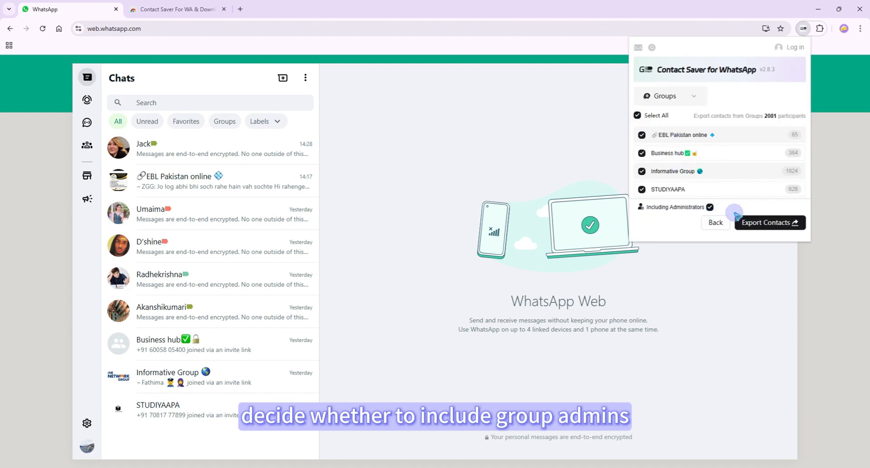
click(770, 222)
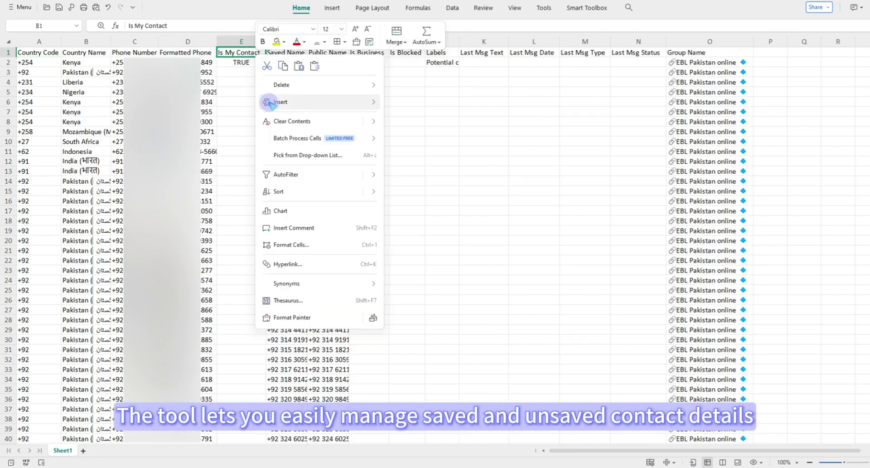
click(286, 174)
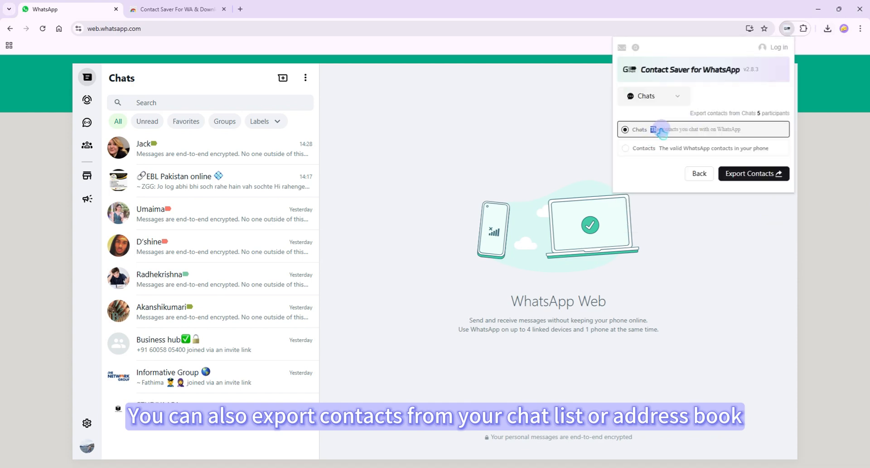
Choose Chats as source, then target the valid phone contacts (12 participants)
click(626, 148)
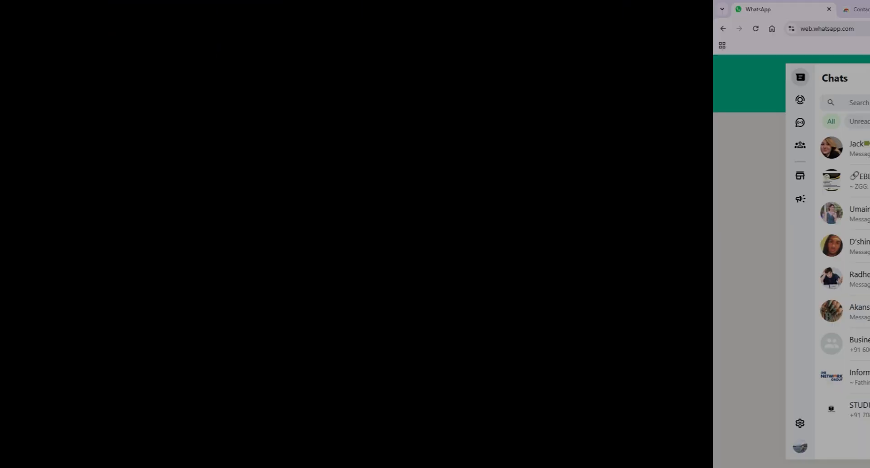
click(653, 95)
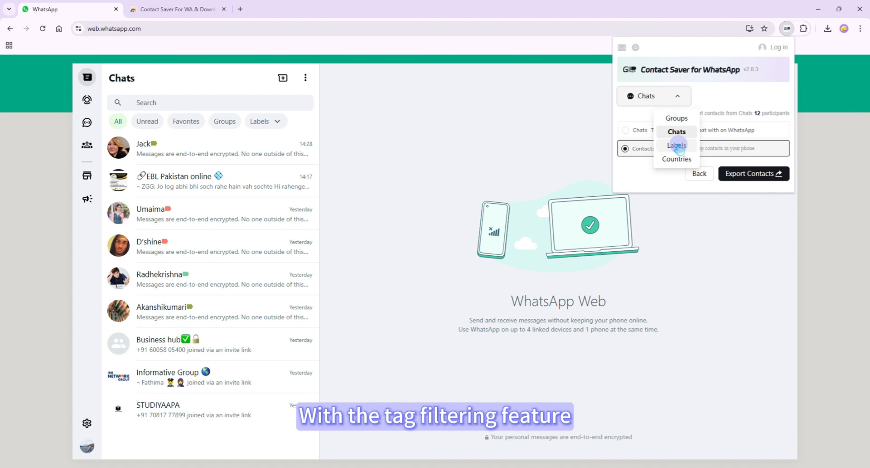
Export the 2 Old customers labelled contacts and download them as Excel
click(677, 145)
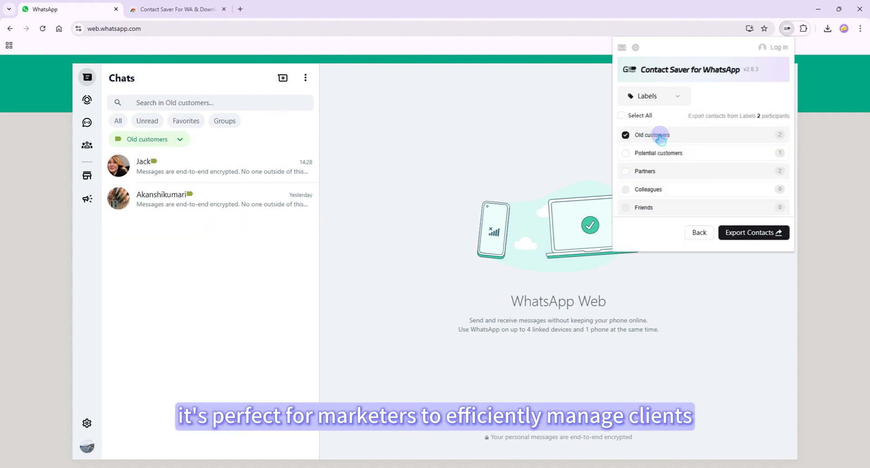
click(753, 232)
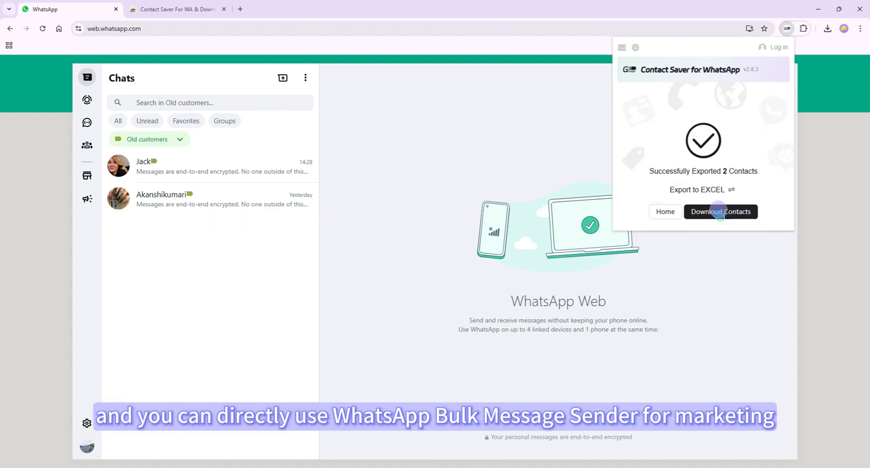
click(721, 211)
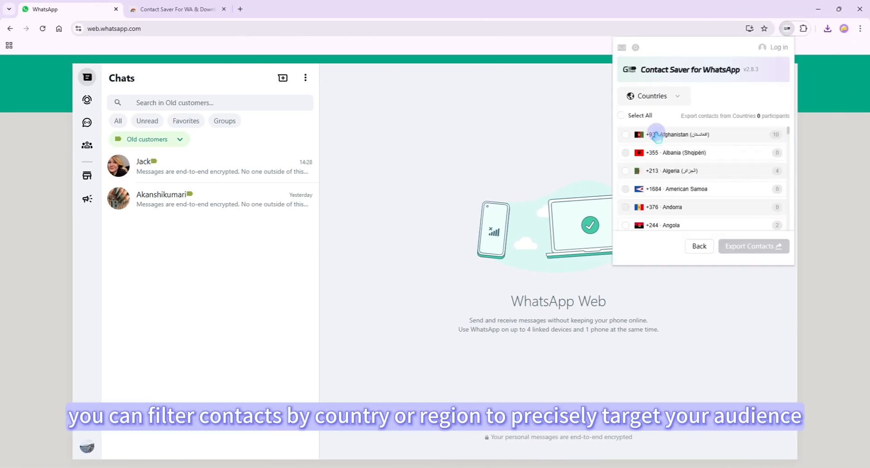
Select all countries, then return to the extension's start screen
click(621, 115)
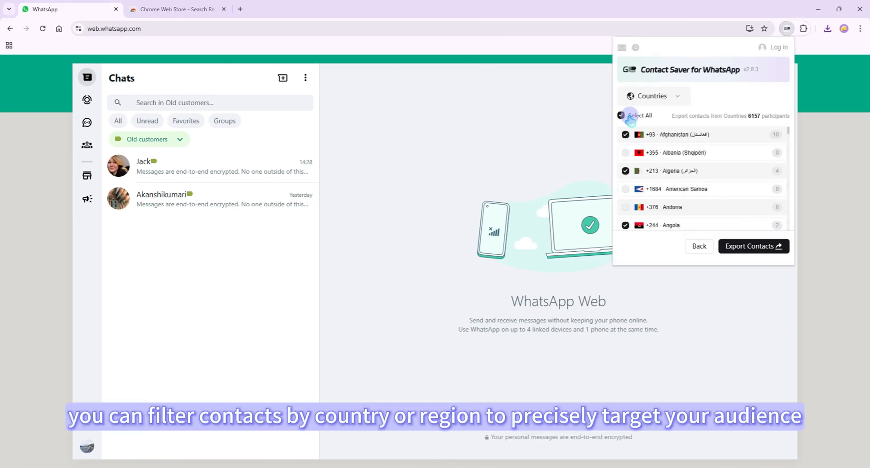
click(699, 245)
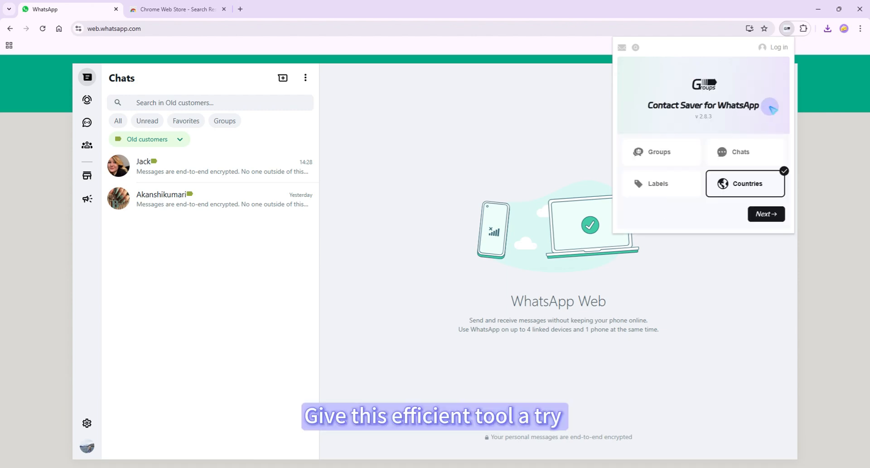